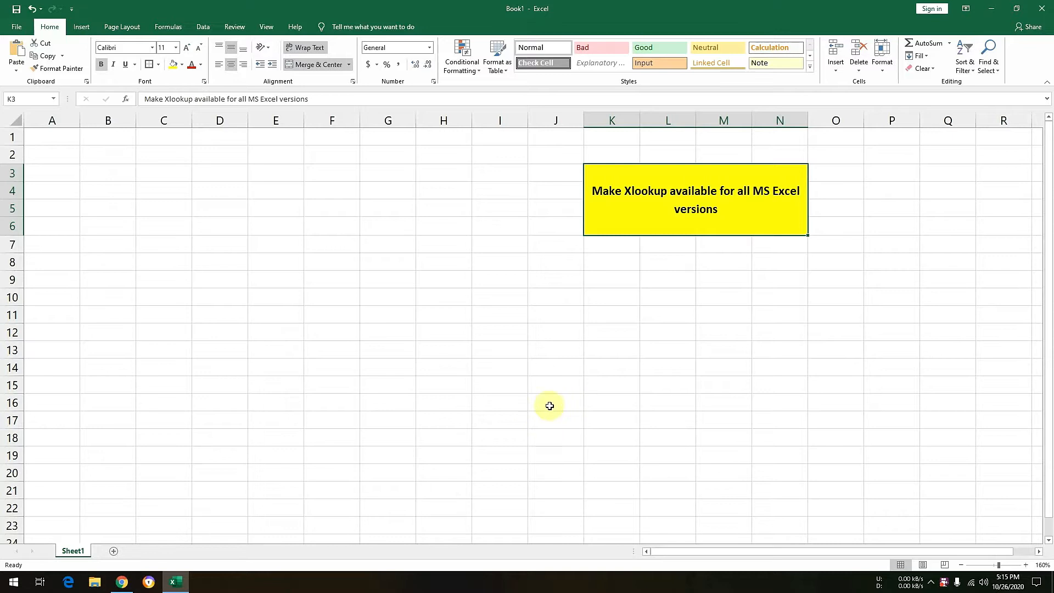
# Enter =xloo in G6, which returns #NAME?, then type =xlook in G7 and see no XLOOKUP suggestion
pyautogui.click(120, 582)
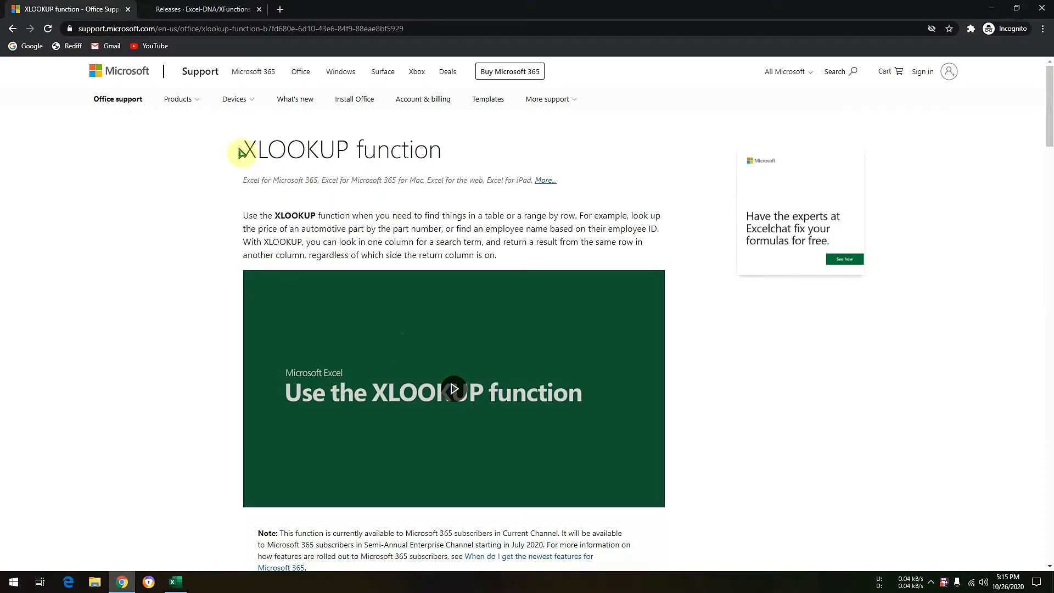
pyautogui.moveTo(245, 186)
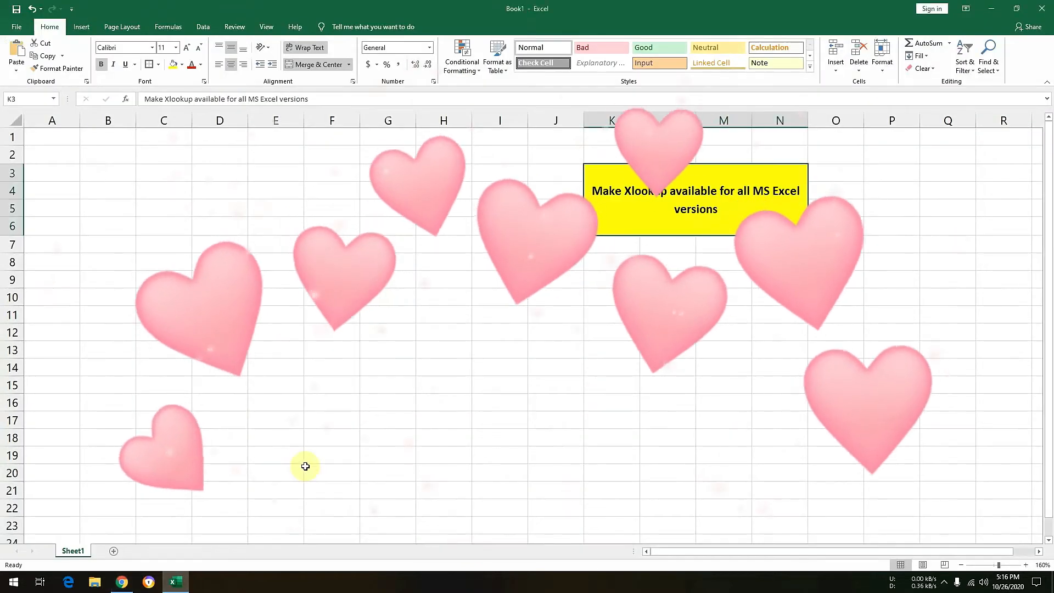
pyautogui.moveTo(379, 225)
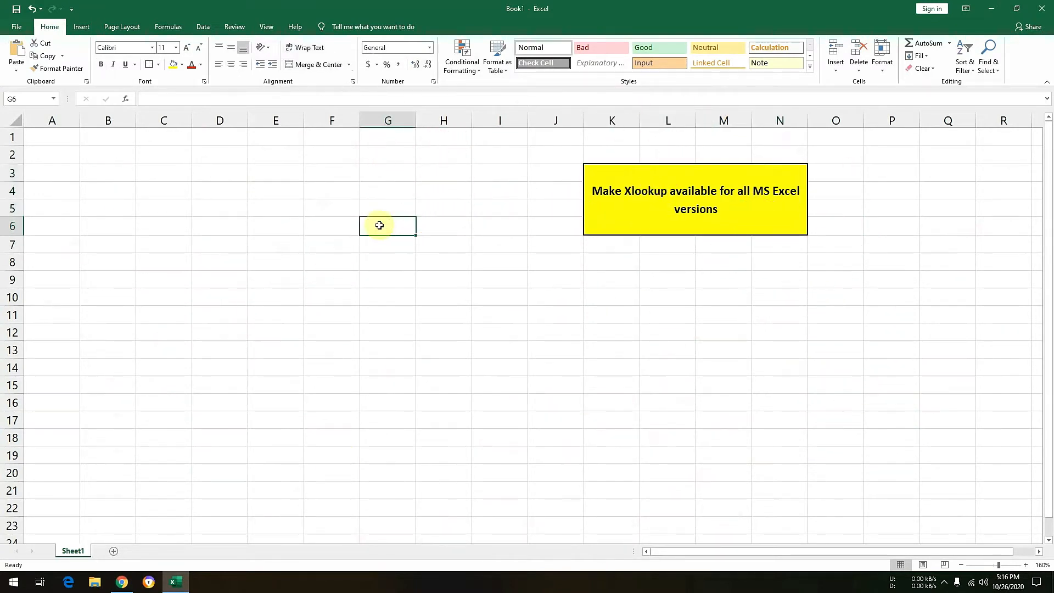
pyautogui.write('=')
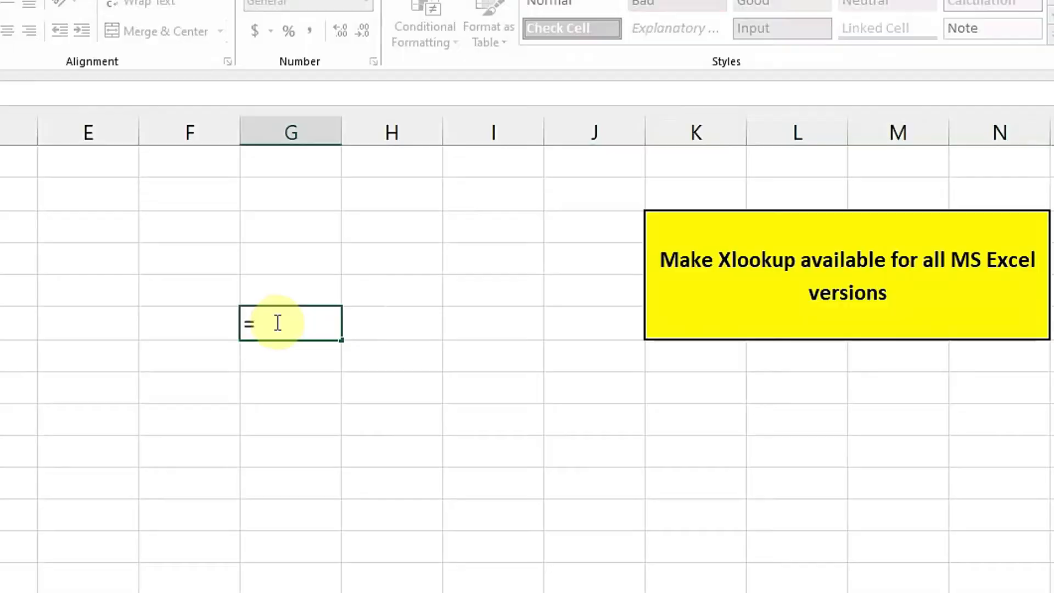
pyautogui.write('xloo')
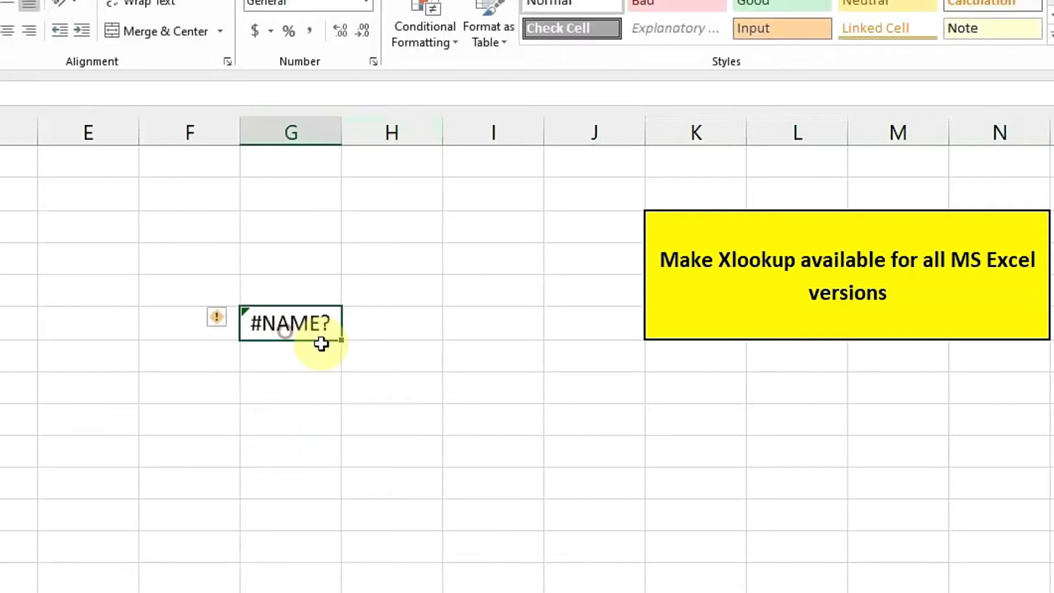
pyautogui.click(290, 353)
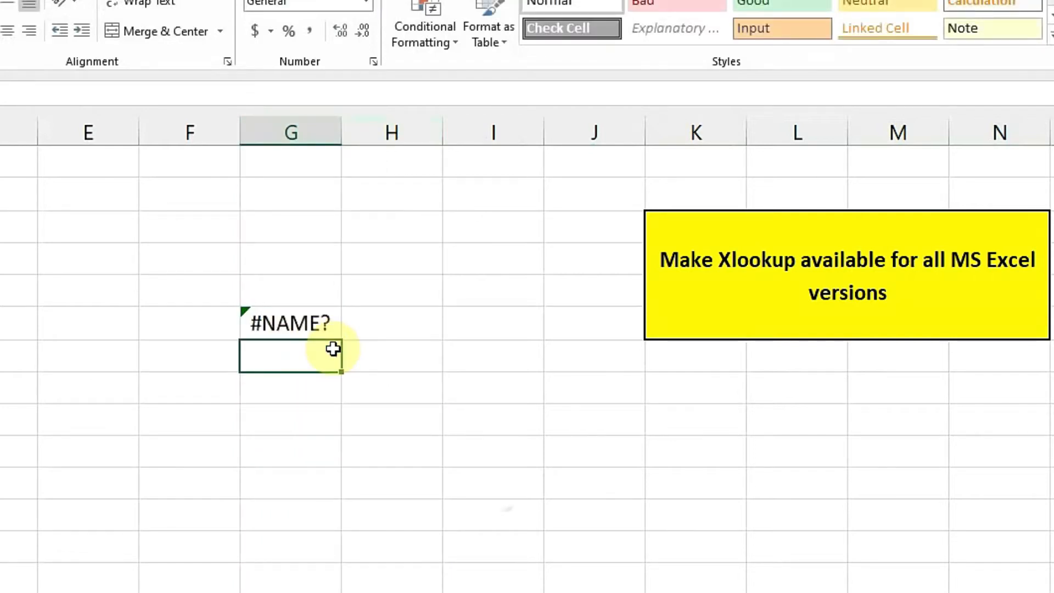
pyautogui.write('=x')
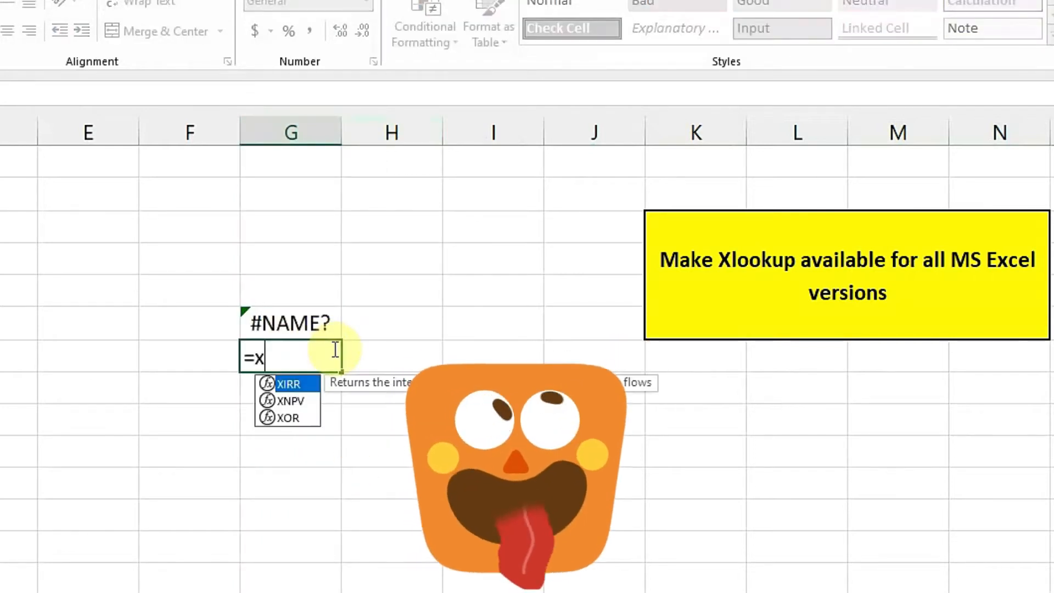
pyautogui.write('look')
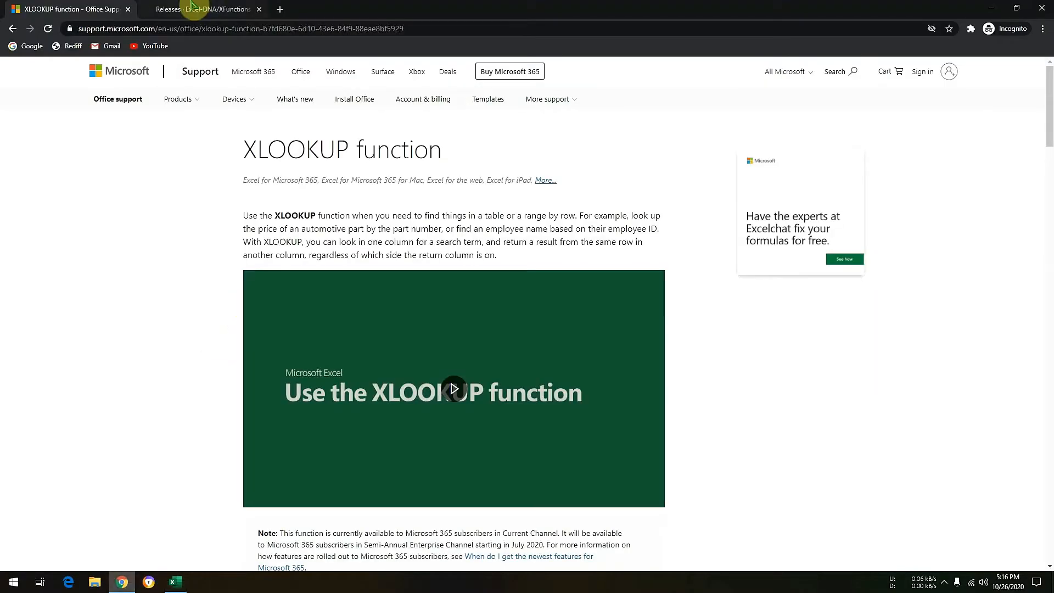
# View the v0.4-beta release notes and scroll to its ExcelDna.XFunctions64.xll asset downloads
pyautogui.click(202, 9)
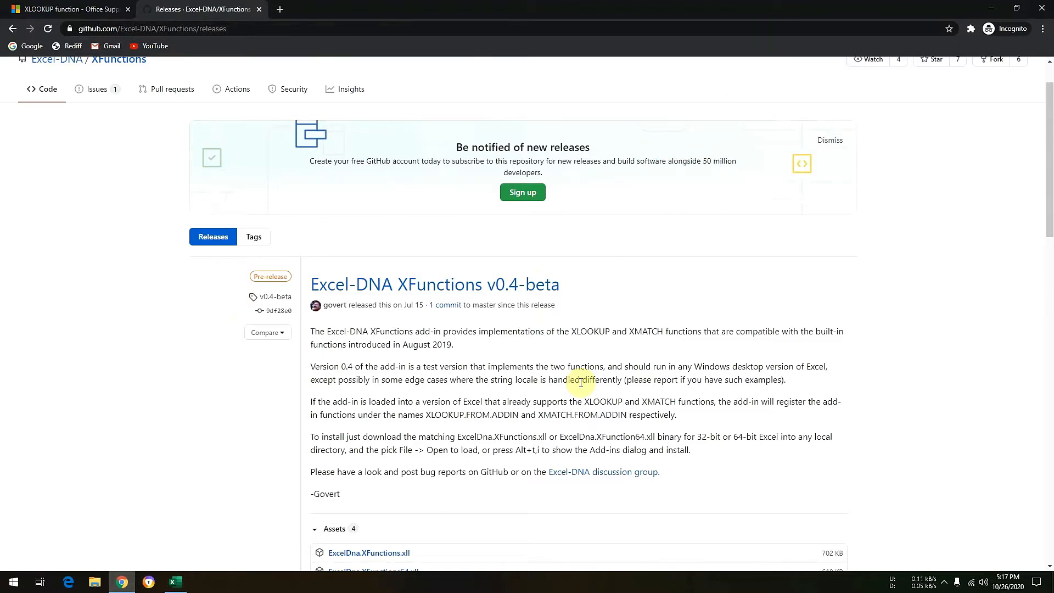
pyautogui.moveTo(581, 345)
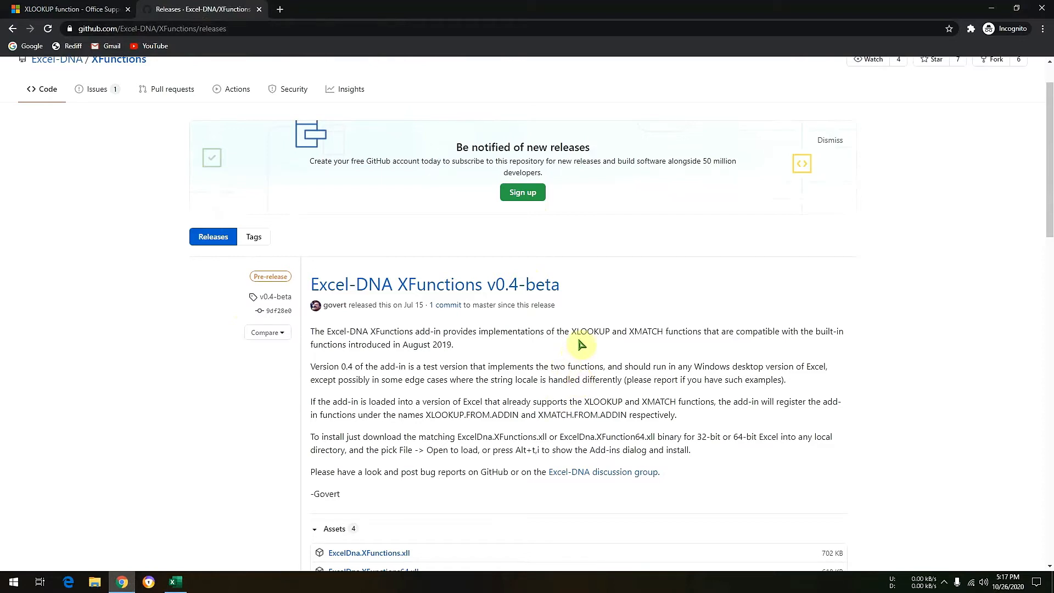
pyautogui.scroll(-3)
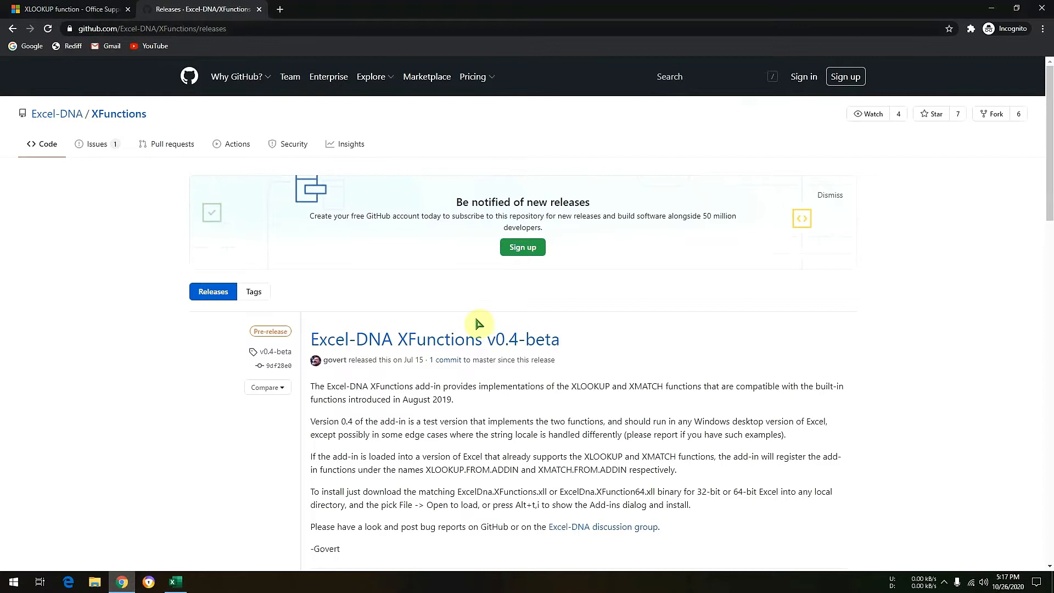
pyautogui.scroll(-3)
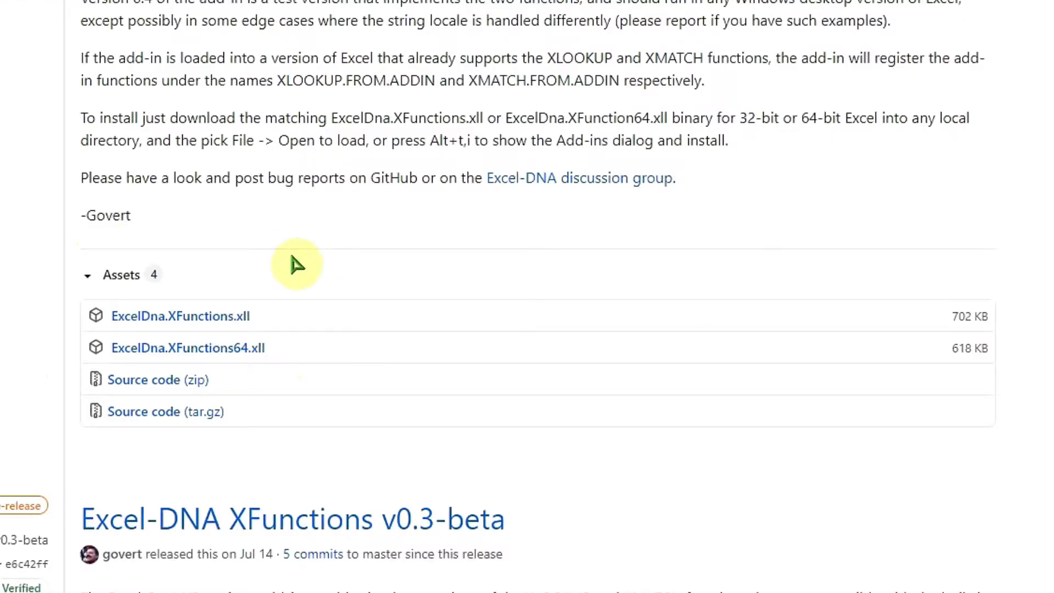
pyautogui.moveTo(273, 326)
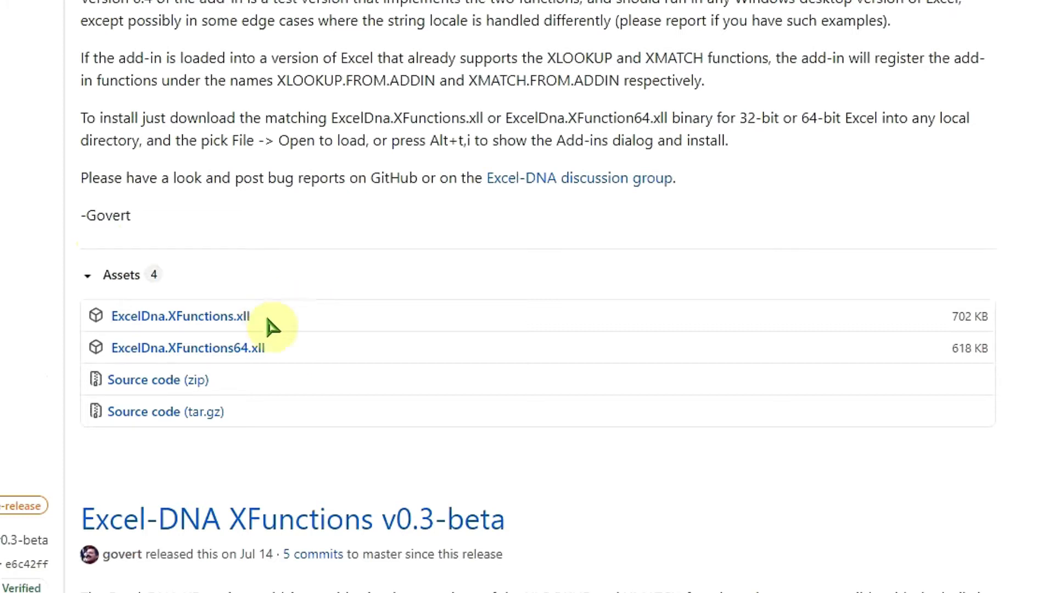
pyautogui.moveTo(258, 354)
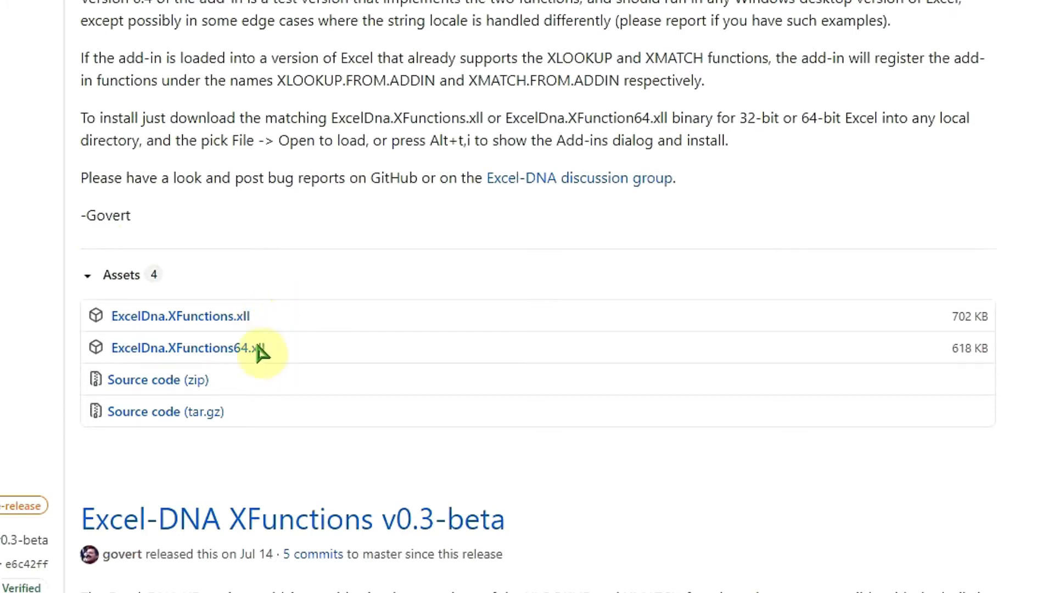
pyautogui.moveTo(289, 366)
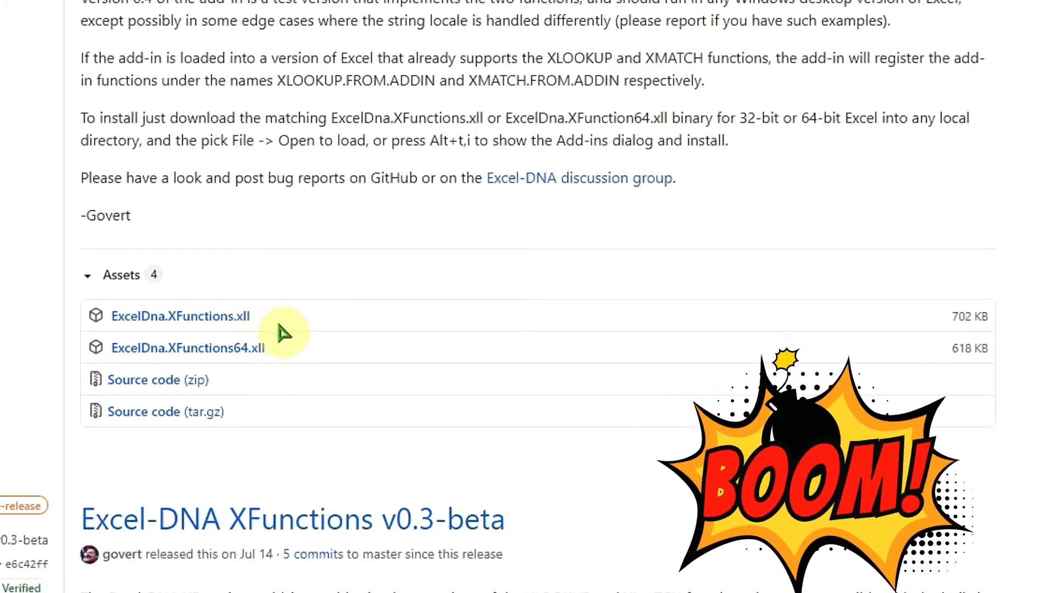
pyautogui.moveTo(285, 362)
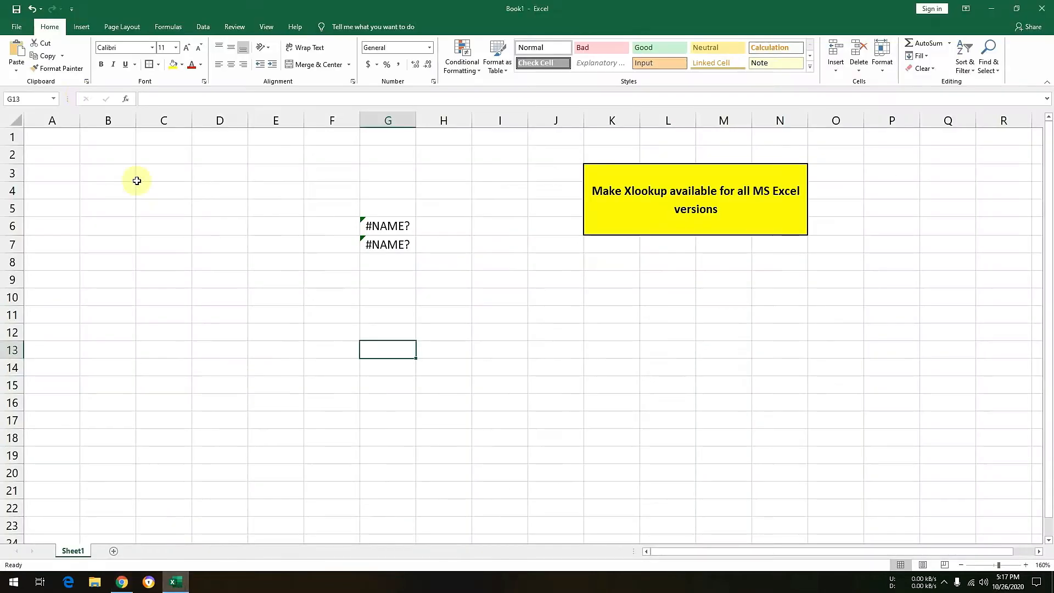
# Check File > Account, confirming Office Professional Plus 2016, Version 2009
pyautogui.click(16, 26)
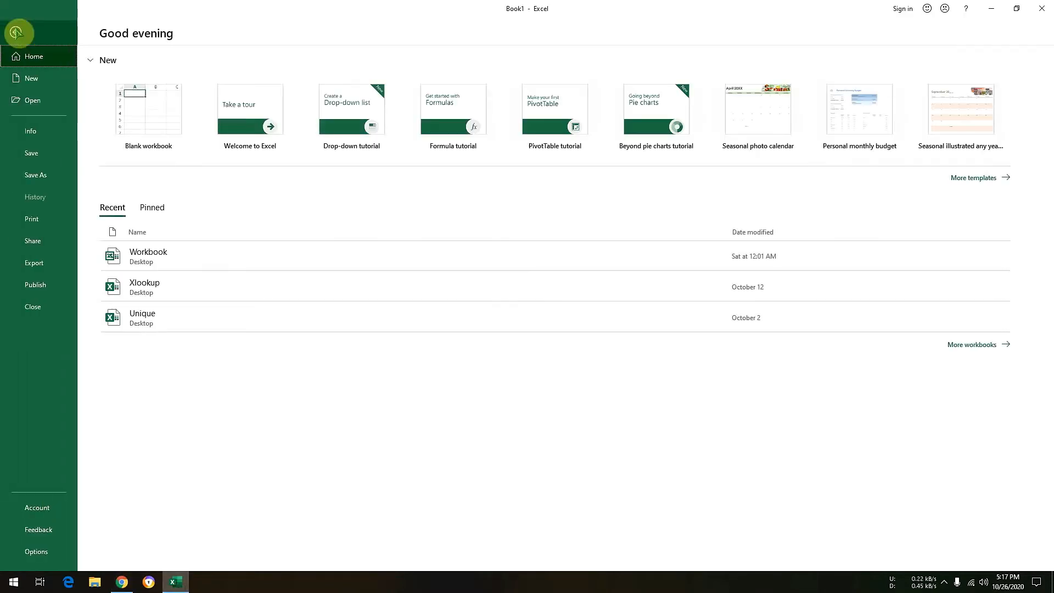
pyautogui.click(36, 507)
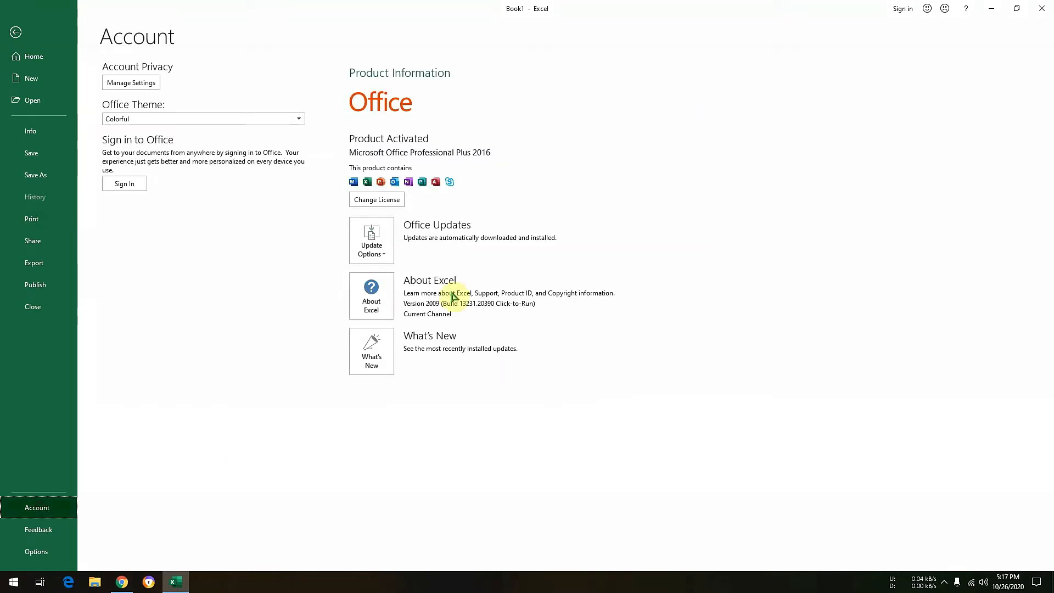
pyautogui.click(371, 296)
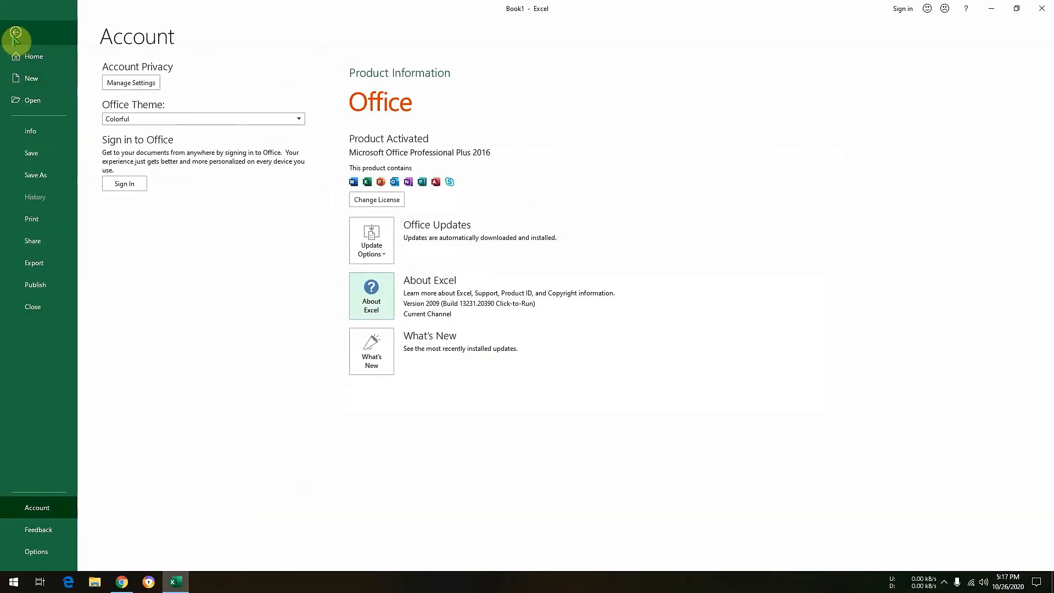
pyautogui.click(121, 582)
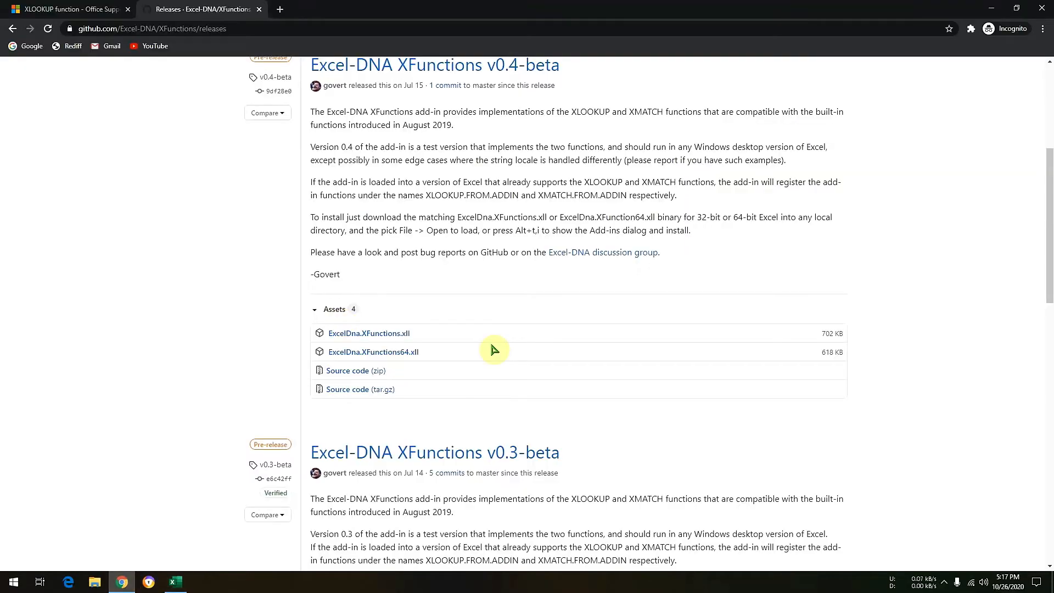
# Download ExcelDna.XFunctions64.xll from the v0.4-beta assets and return to Excel
pyautogui.click(373, 351)
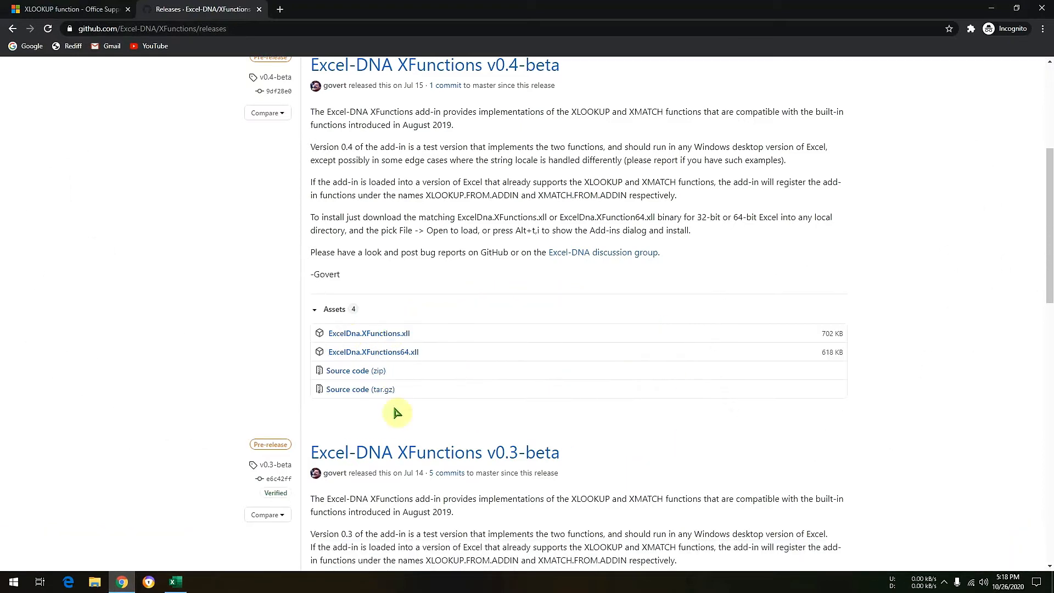
pyautogui.moveTo(846, 315)
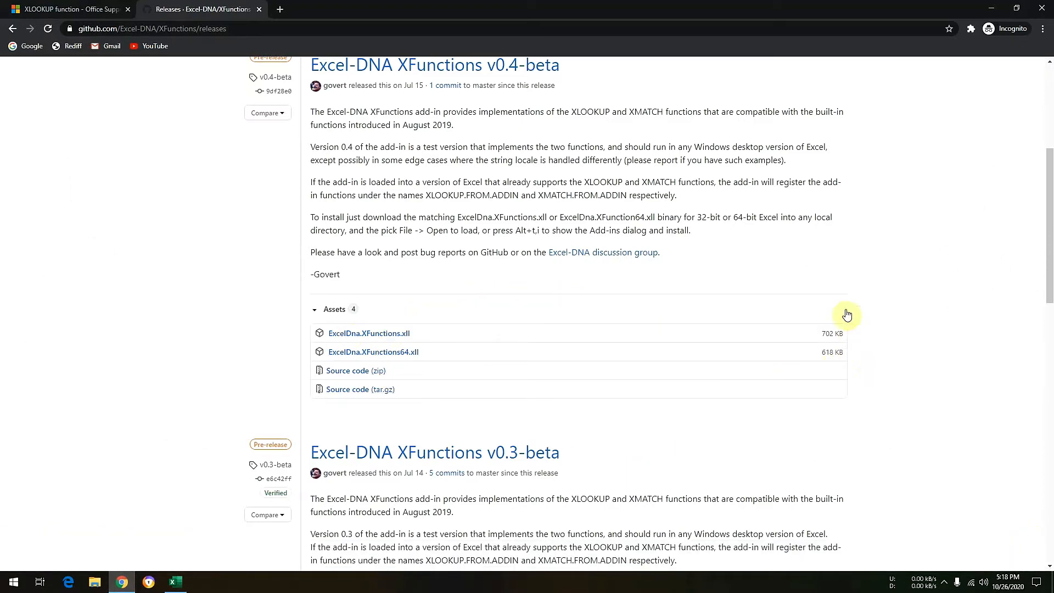
pyautogui.moveTo(893, 341)
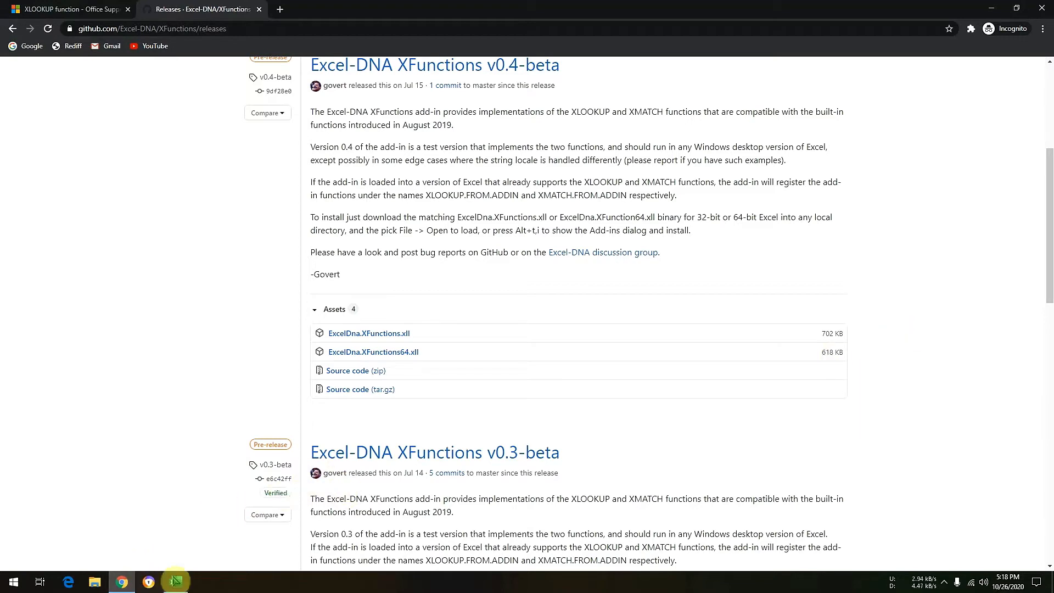
pyautogui.click(174, 582)
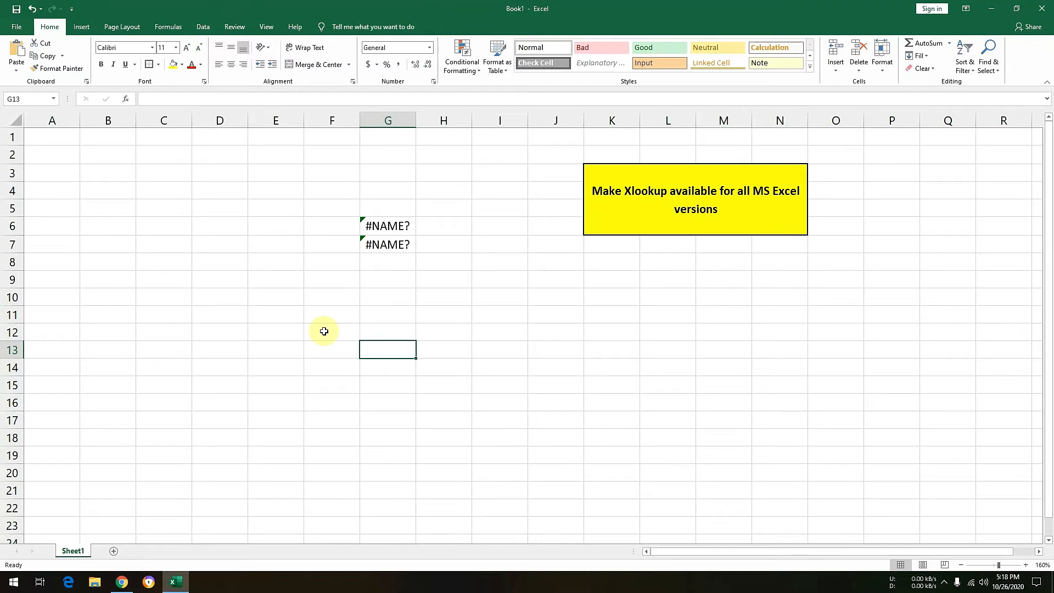
pyautogui.moveTo(347, 336)
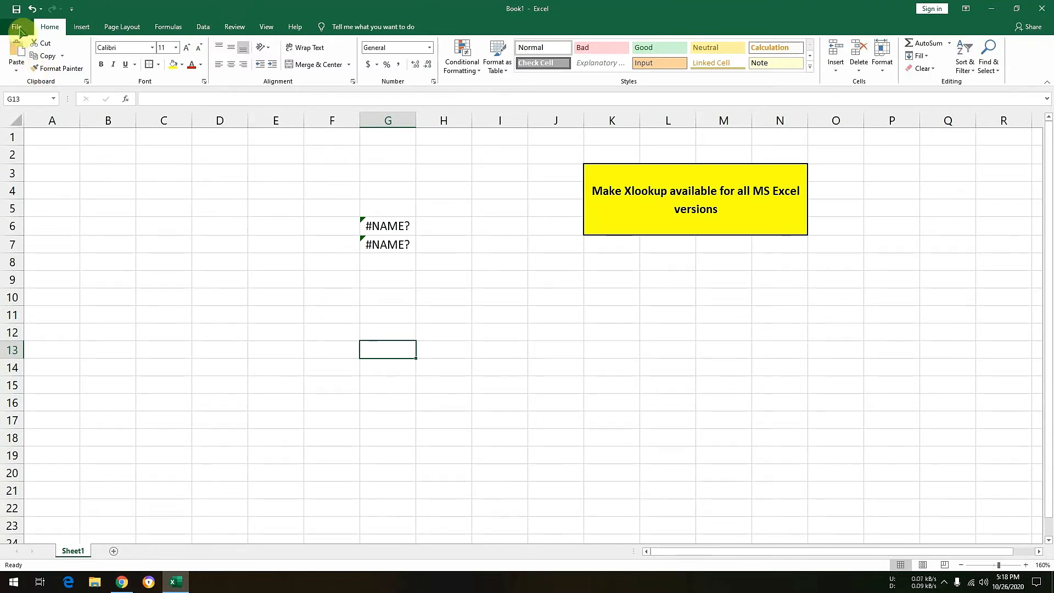
# Open Excel Options from the File view to reach the Add-ins settings
pyautogui.click(16, 26)
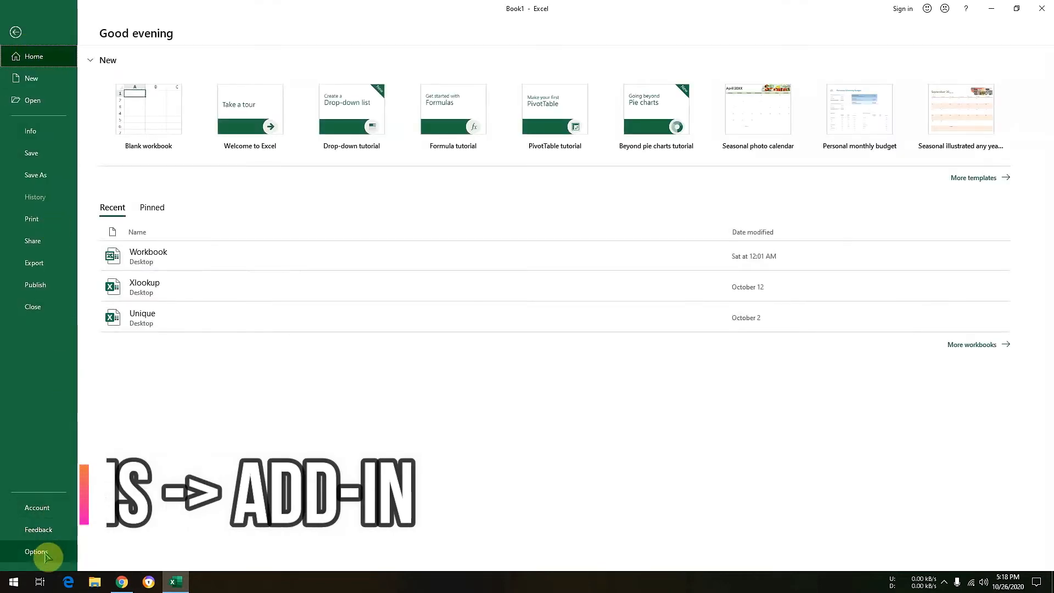
pyautogui.click(36, 552)
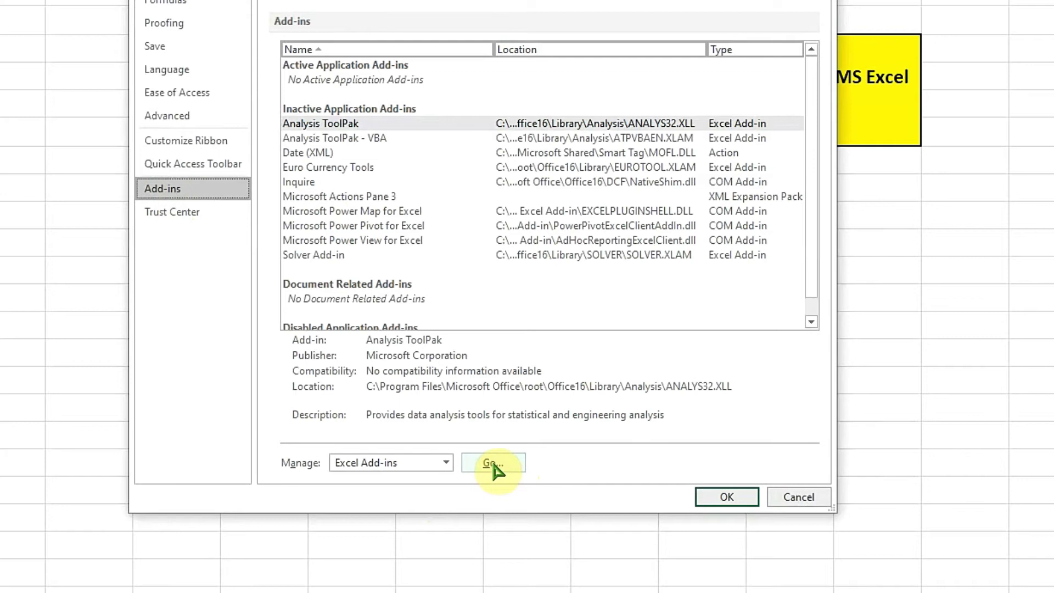
# Browse to ExcelDna.XFunctions64 in Downloads, add it, and confirm it ticked in Add-ins
pyautogui.click(493, 463)
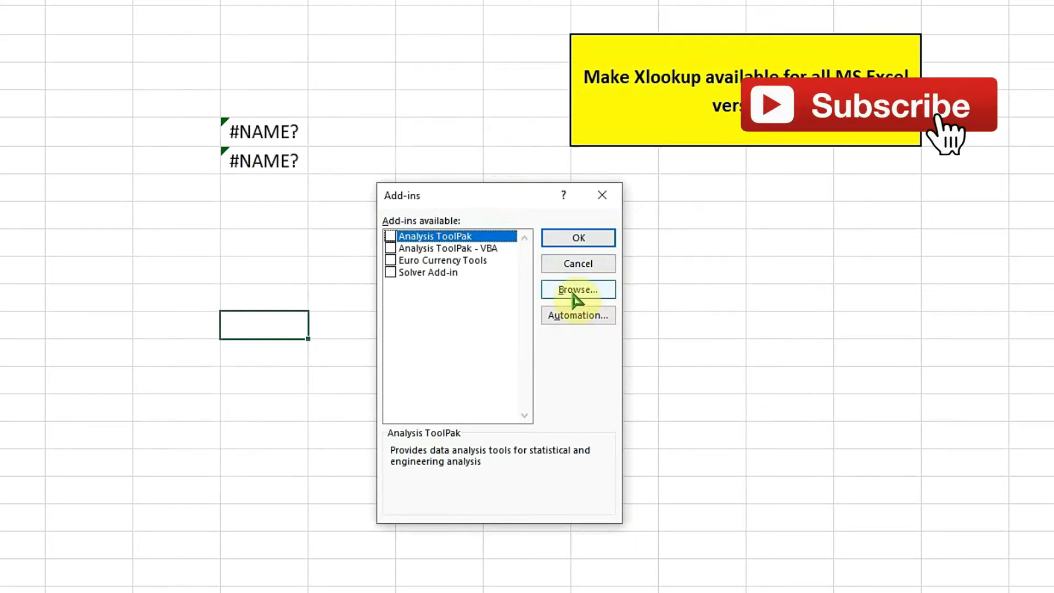
pyautogui.click(577, 290)
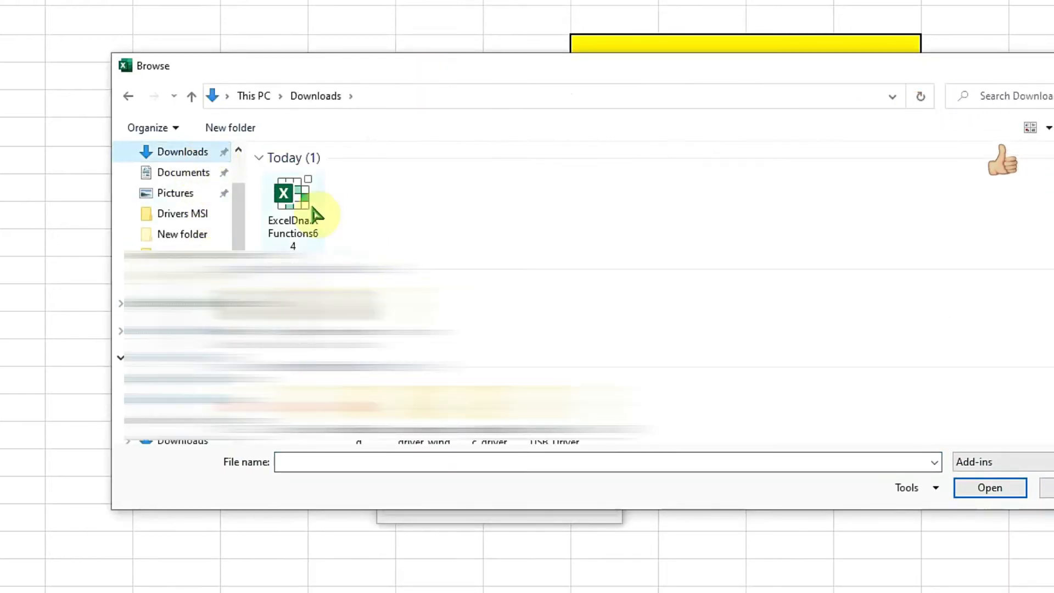
pyautogui.click(293, 202)
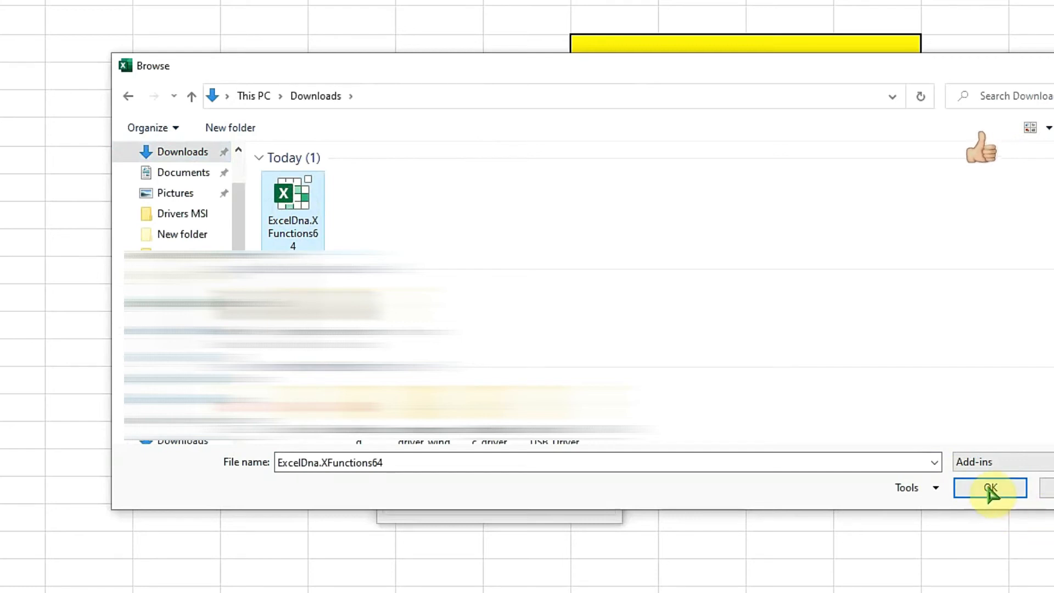
pyautogui.click(990, 488)
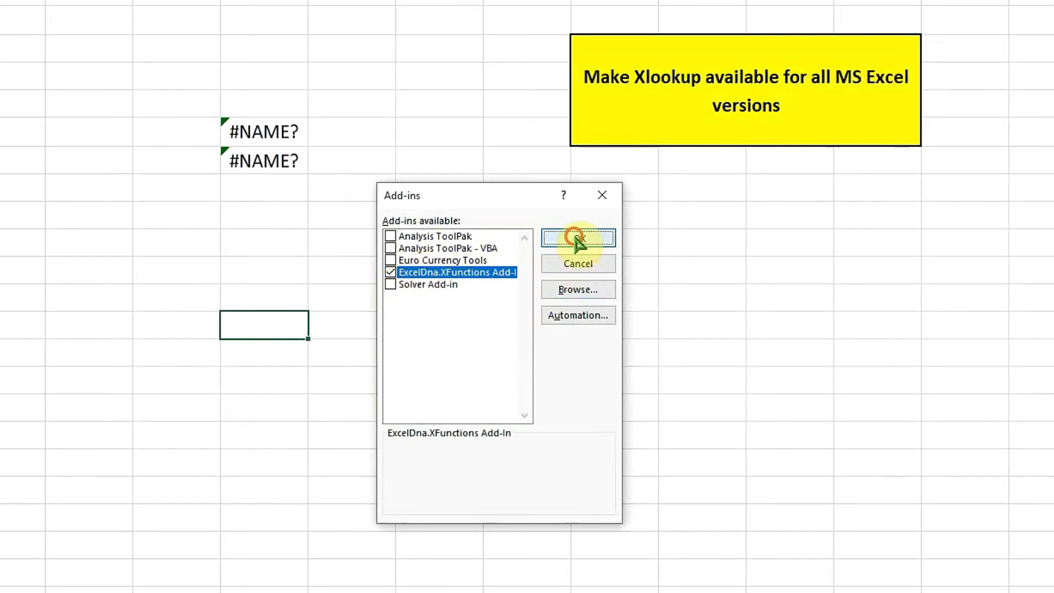
pyautogui.click(577, 237)
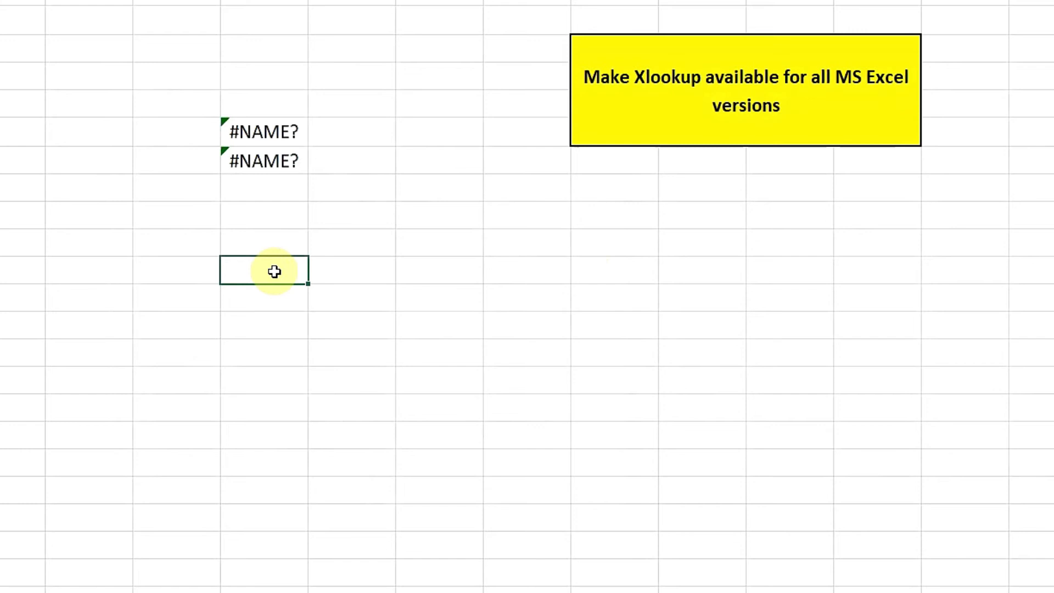
# Type =xloo in an empty cell and see XLOOKUP offered in AutoComplete
pyautogui.write('=')
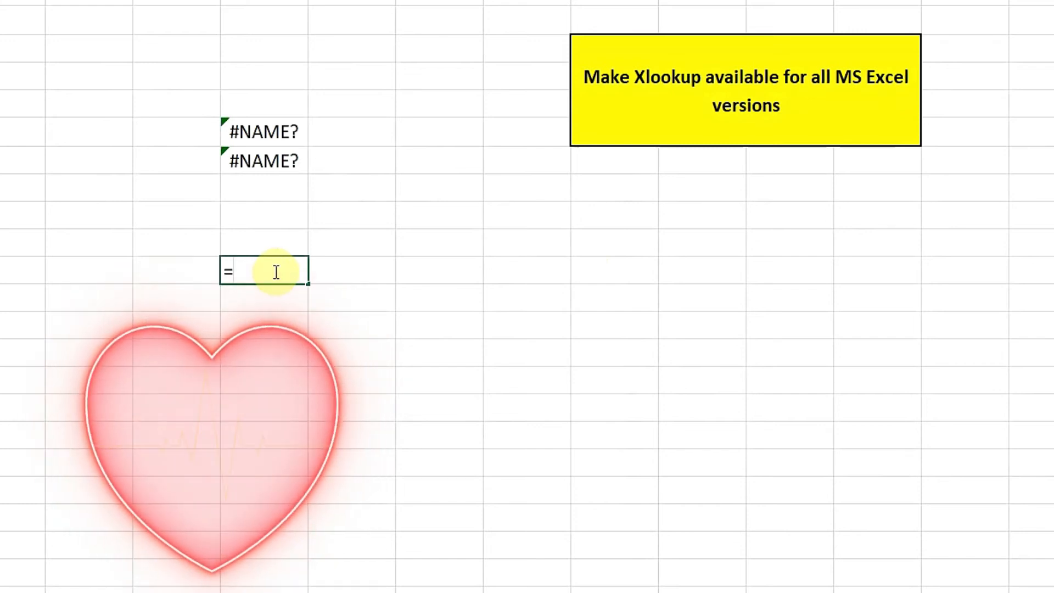
pyautogui.write('xloo')
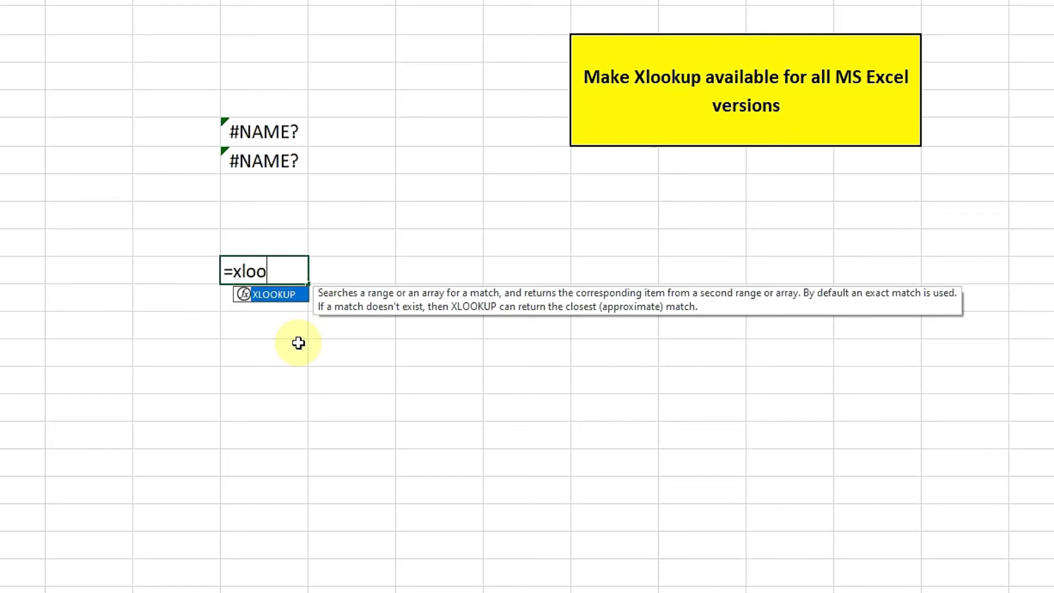
pyautogui.moveTo(322, 279)
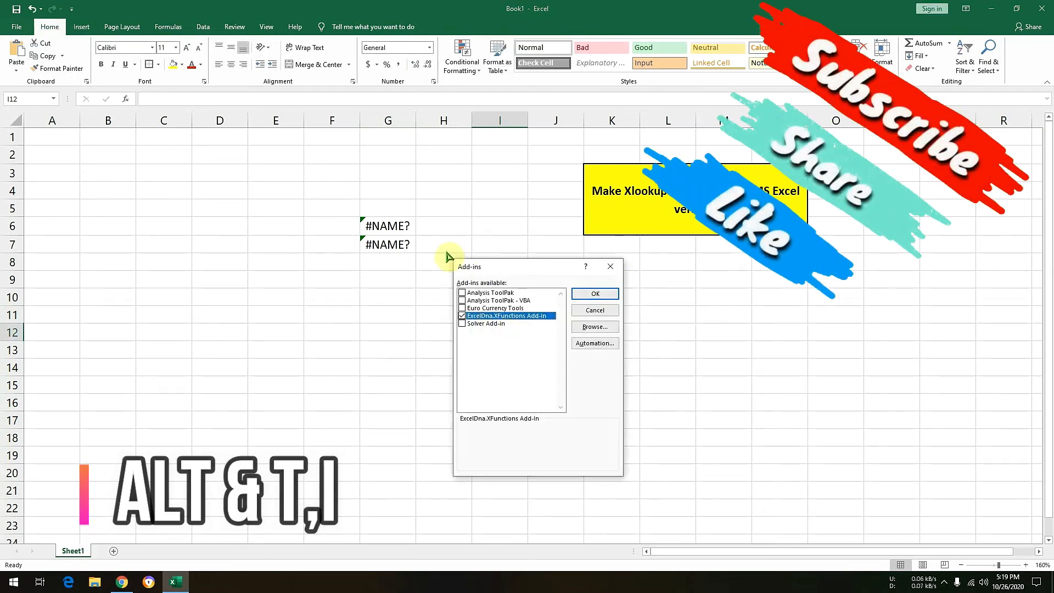
pyautogui.moveTo(600, 438)
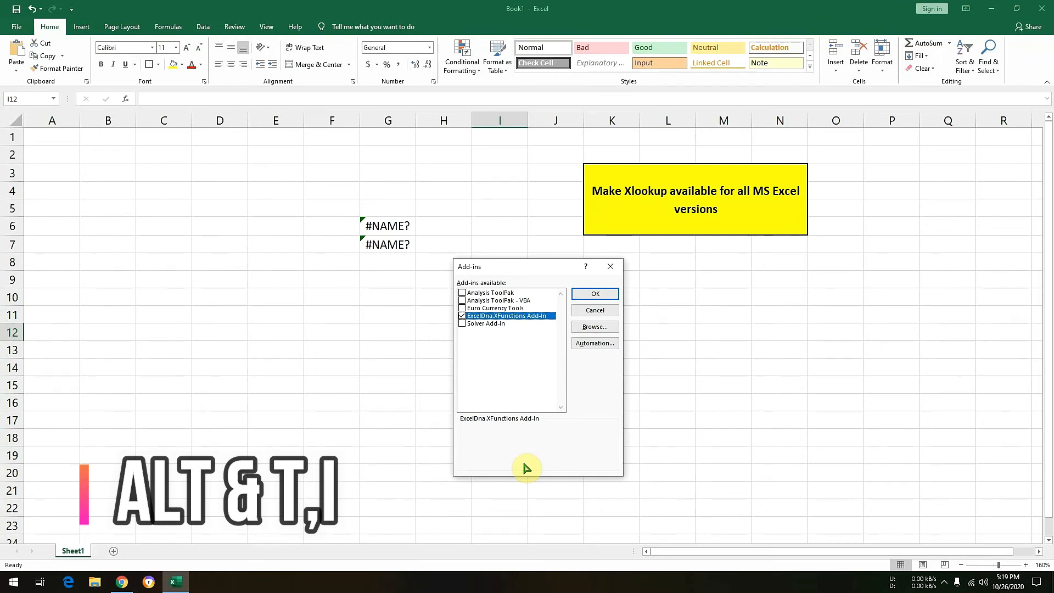
pyautogui.moveTo(596, 270)
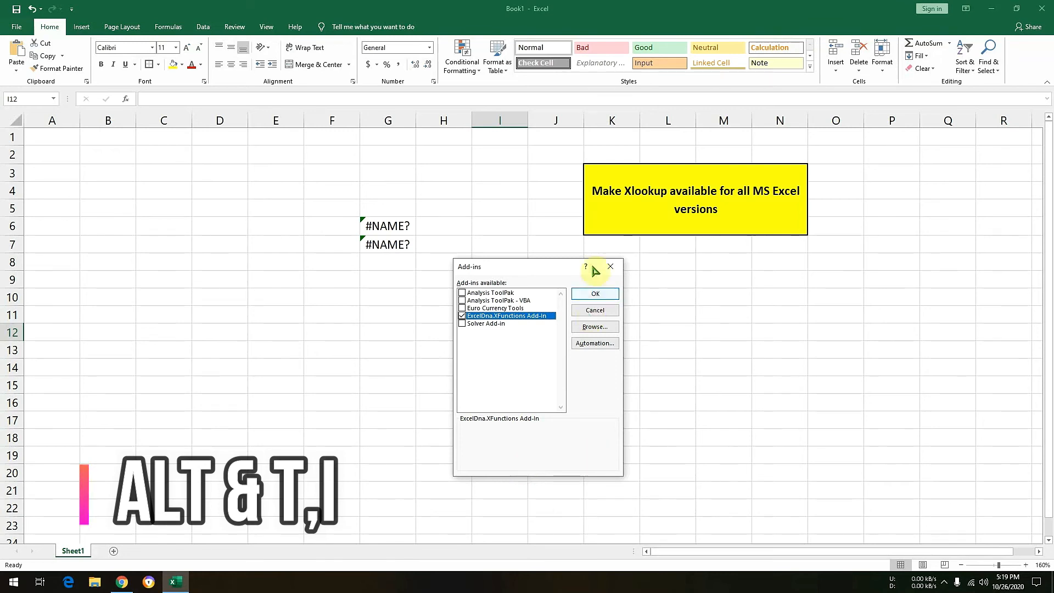